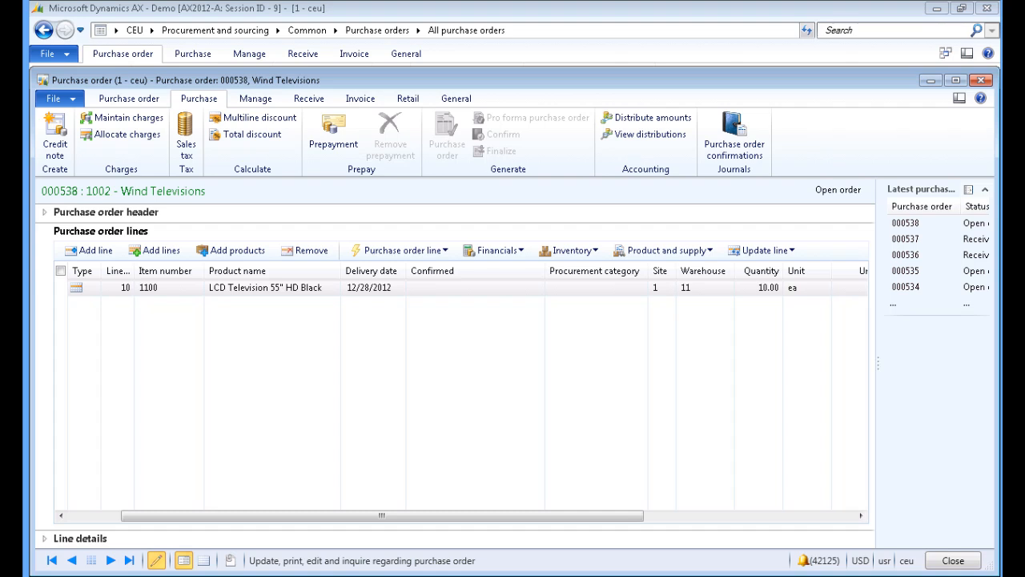
{"action": "mouse_move", "coordinate": [163, 265]}
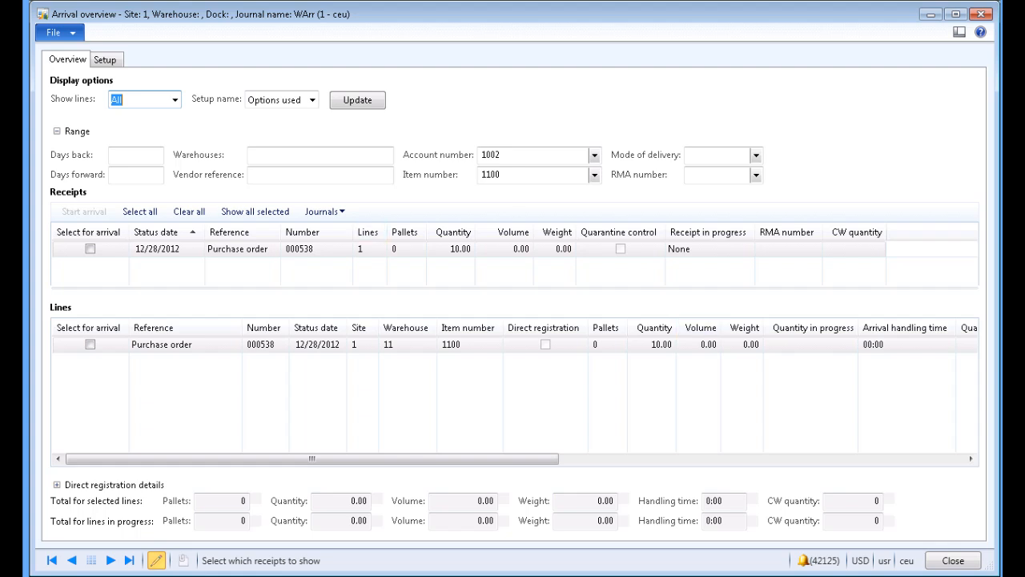
Mark the 000538 receipt for arrival and start the arrival to create journal 014143_117
{"action": "left_click", "coordinate": [90, 249]}
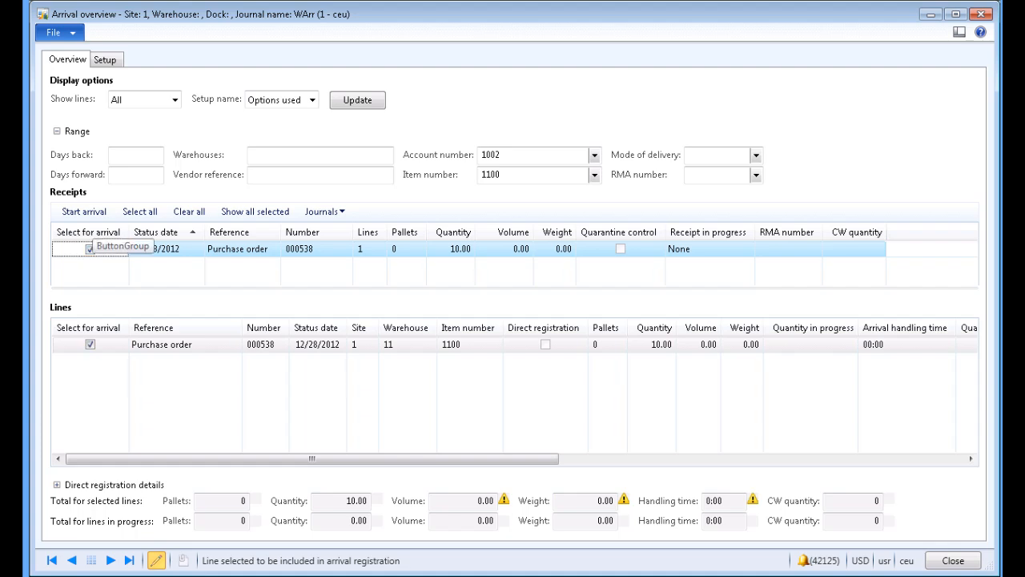
{"action": "left_click", "coordinate": [83, 212]}
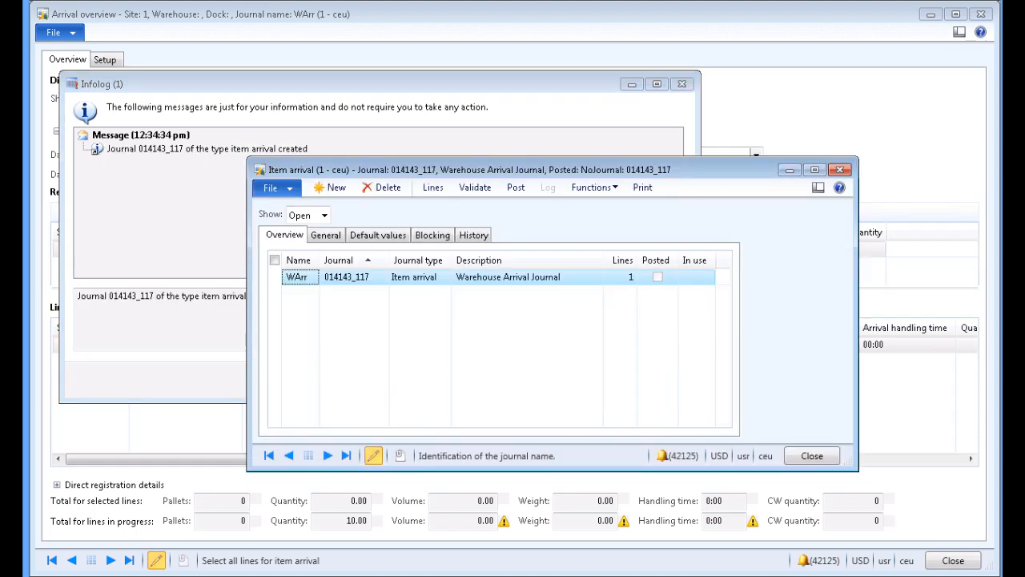
{"action": "mouse_move", "coordinate": [516, 186]}
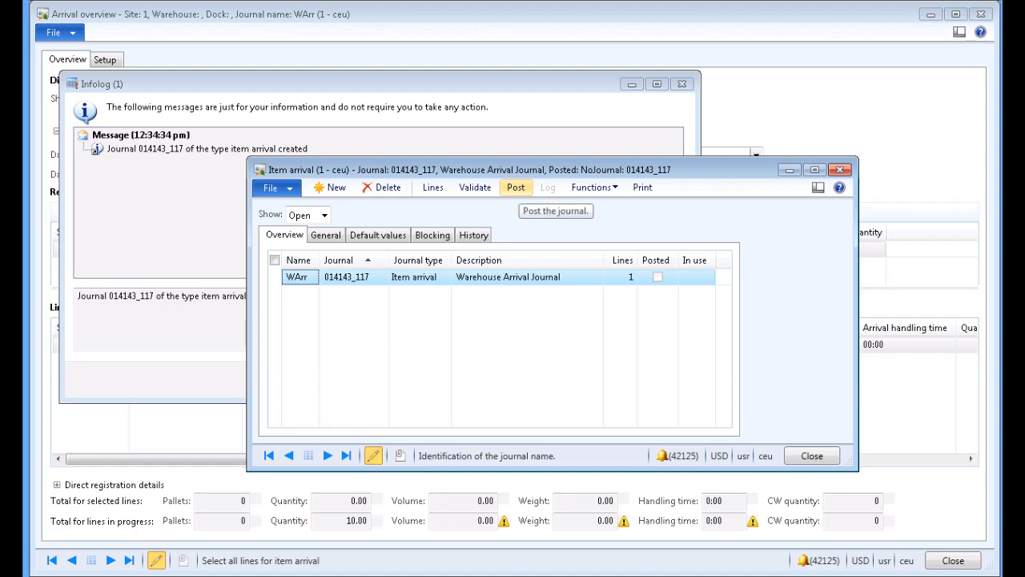
Post item arrival journal 014143_117 and confirm the posting
{"action": "left_click", "coordinate": [516, 186]}
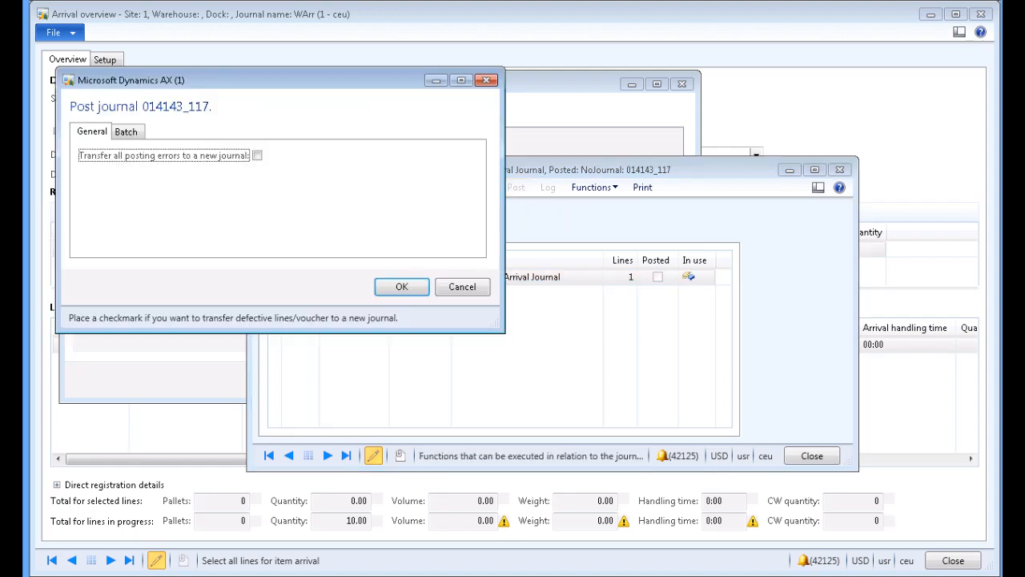
{"action": "left_click", "coordinate": [400, 286]}
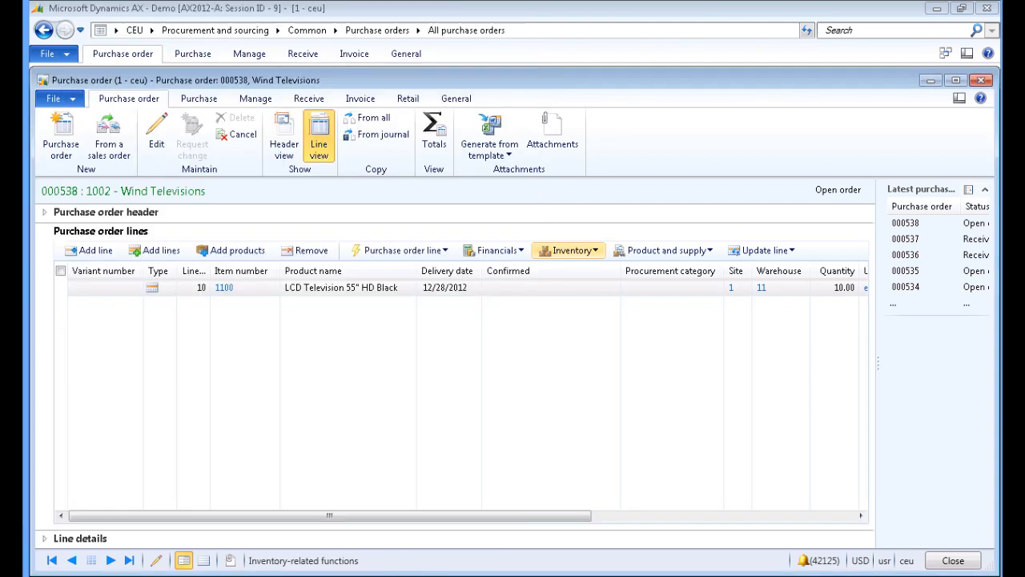
Start product receipt posting for order 000538 with packing slip number 4542252
{"action": "left_click", "coordinate": [307, 99]}
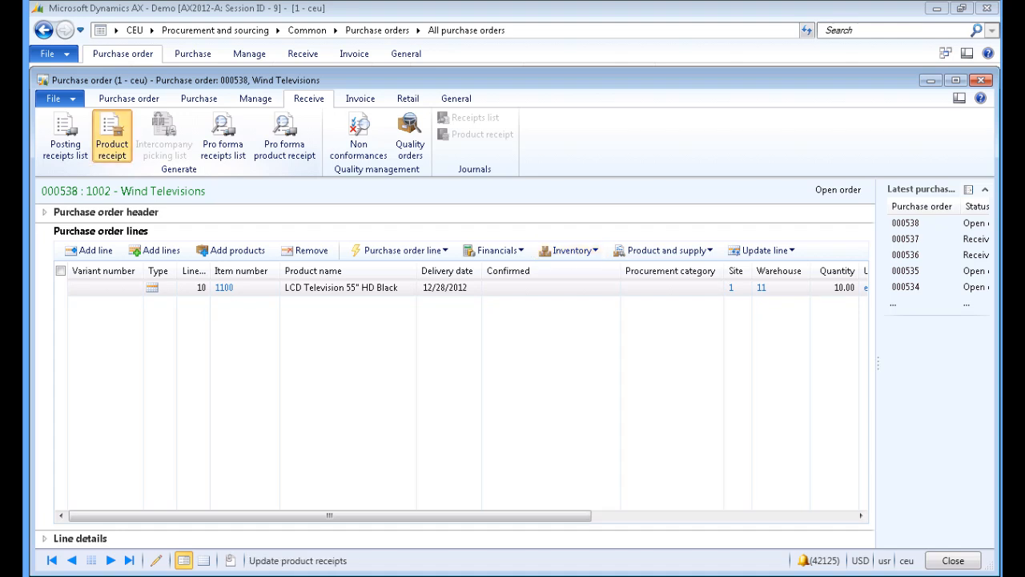
{"action": "left_click", "coordinate": [112, 134]}
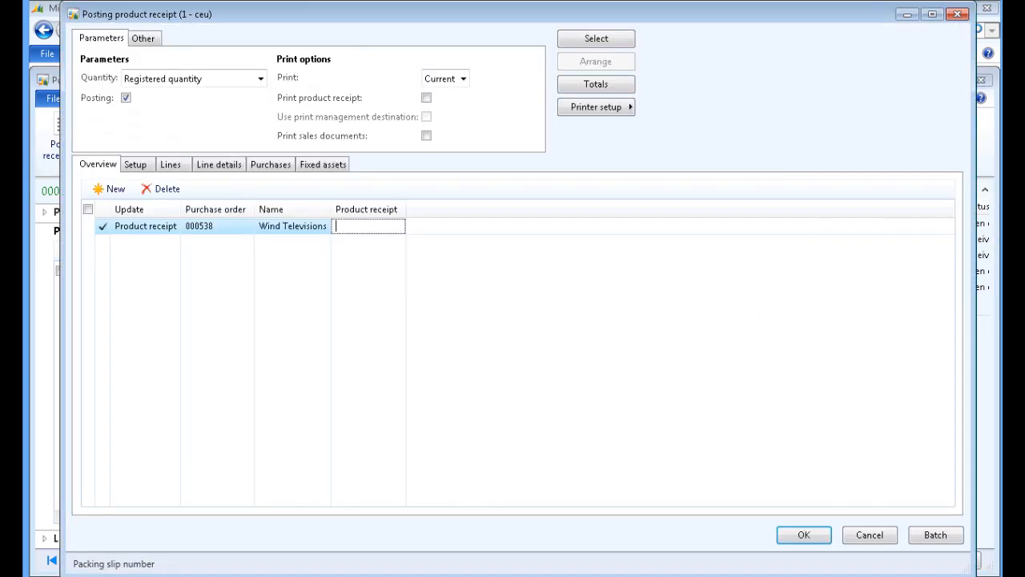
{"action": "type", "text": "4542252"}
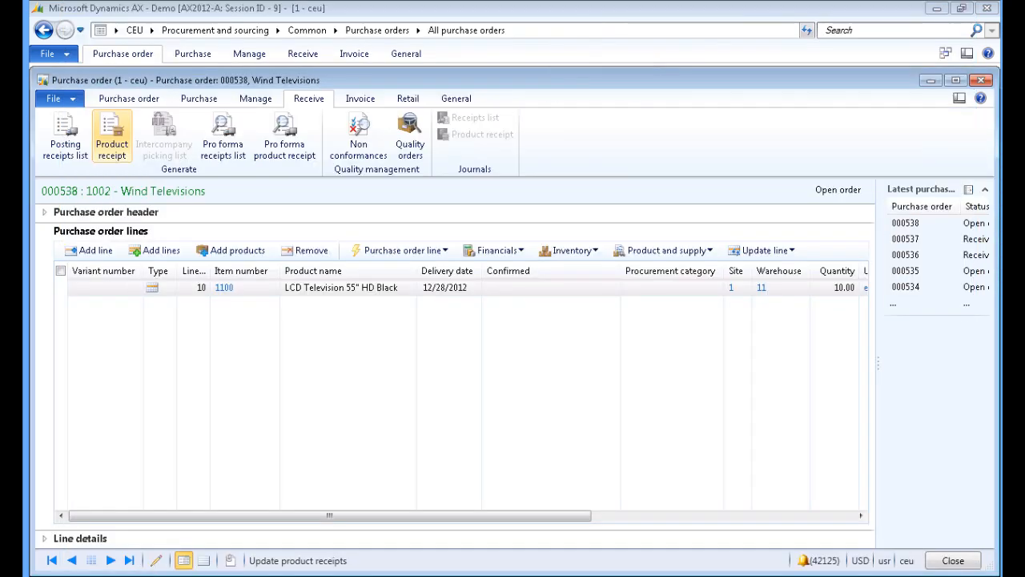
{"action": "left_click", "coordinate": [112, 134]}
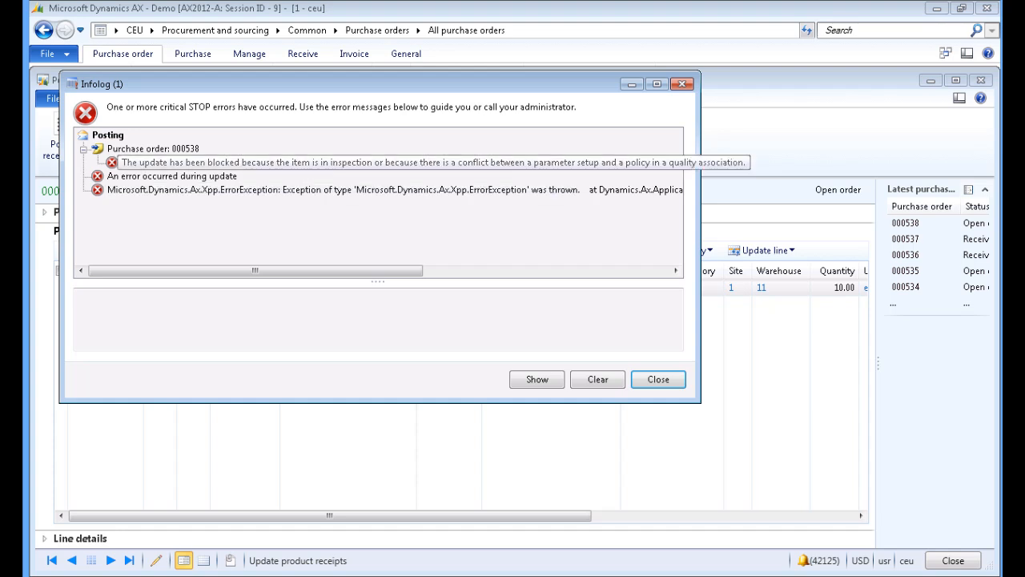
{"action": "left_click", "coordinate": [536, 378]}
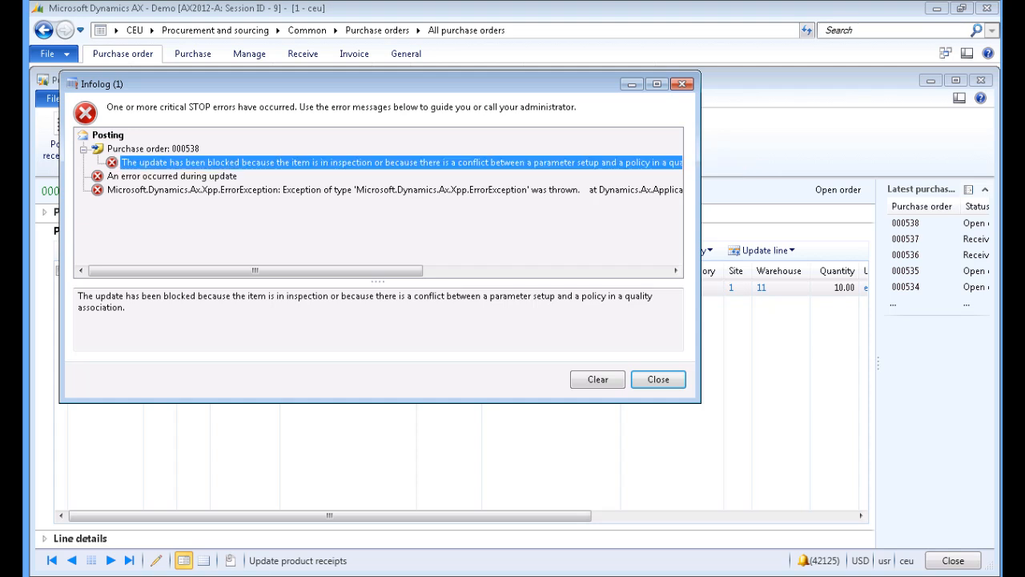
{"action": "mouse_move", "coordinate": [657, 378]}
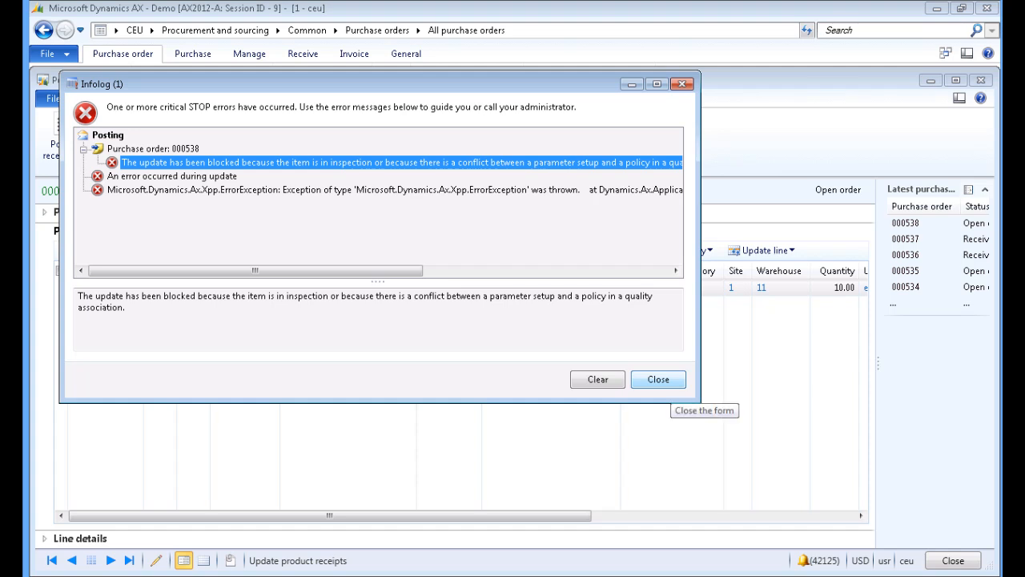
{"action": "left_click", "coordinate": [657, 379]}
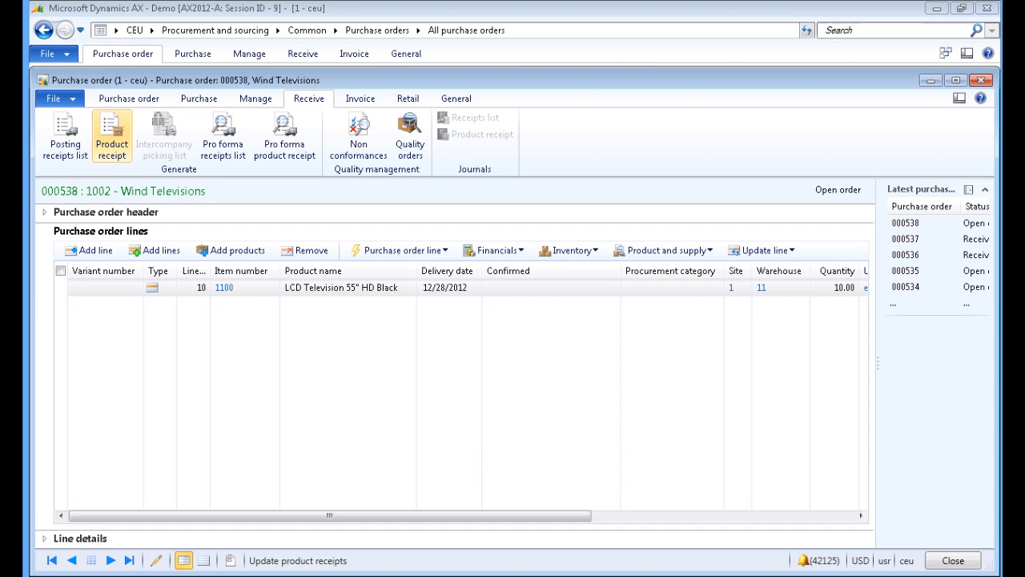
Record a passing Appearance test result on quality order 00000006_185 for item 1100
{"action": "left_click", "coordinate": [410, 136]}
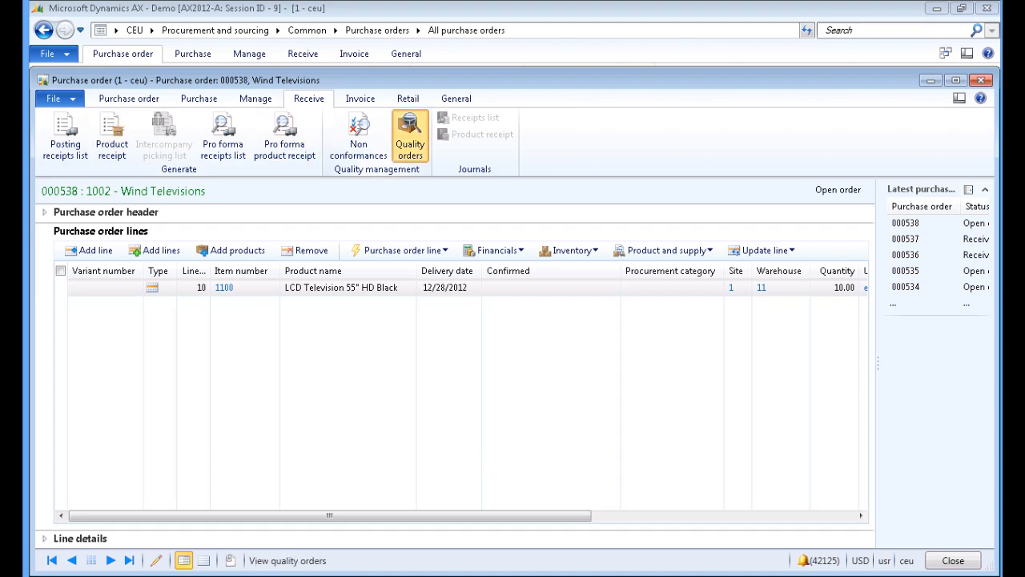
{"action": "left_click", "coordinate": [410, 137]}
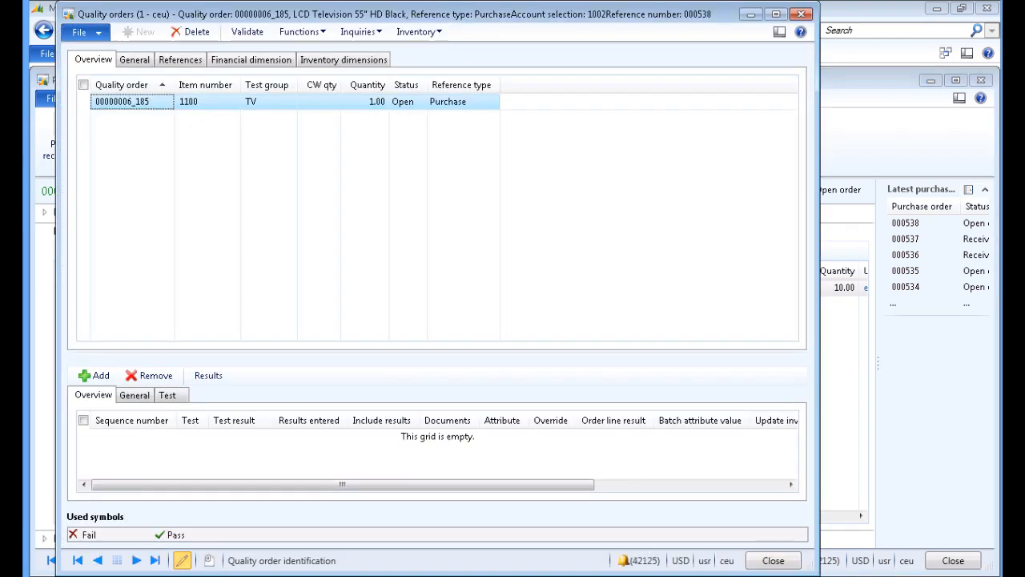
{"action": "left_click", "coordinate": [93, 375]}
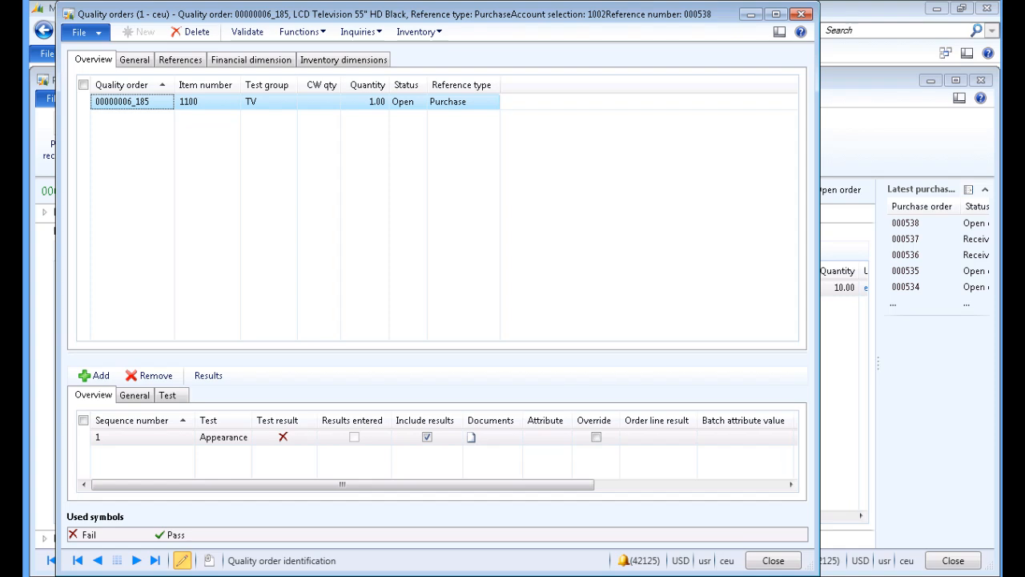
{"action": "mouse_move", "coordinate": [208, 375]}
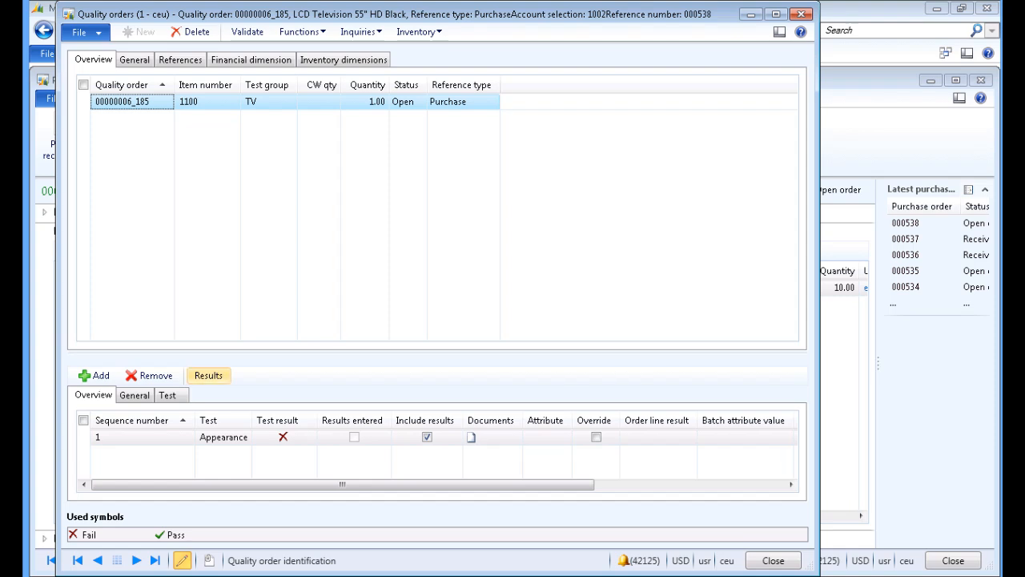
{"action": "left_click", "coordinate": [208, 375]}
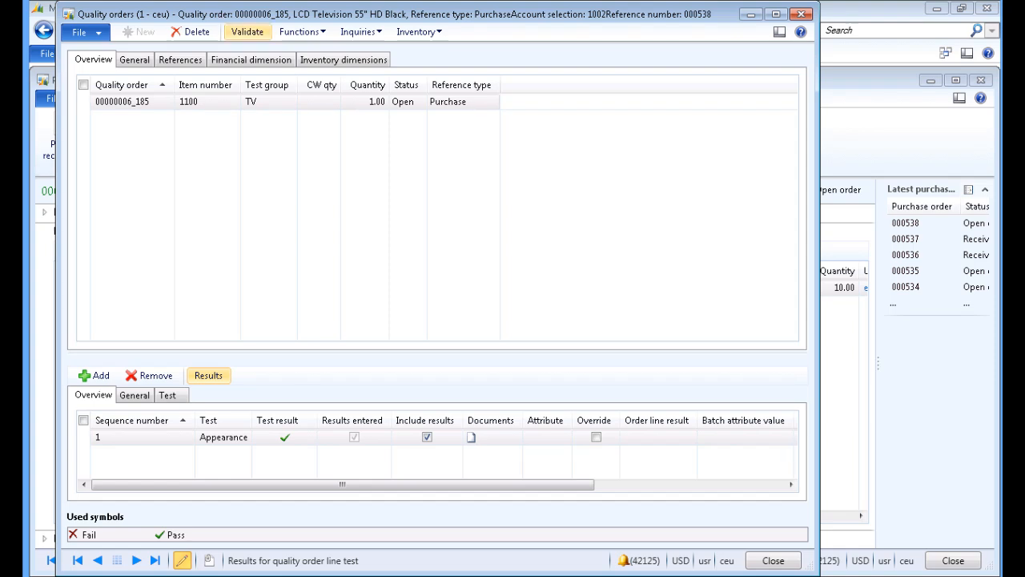
Validate quality order 00000006_185 and confirm the validation
{"action": "left_click", "coordinate": [247, 32]}
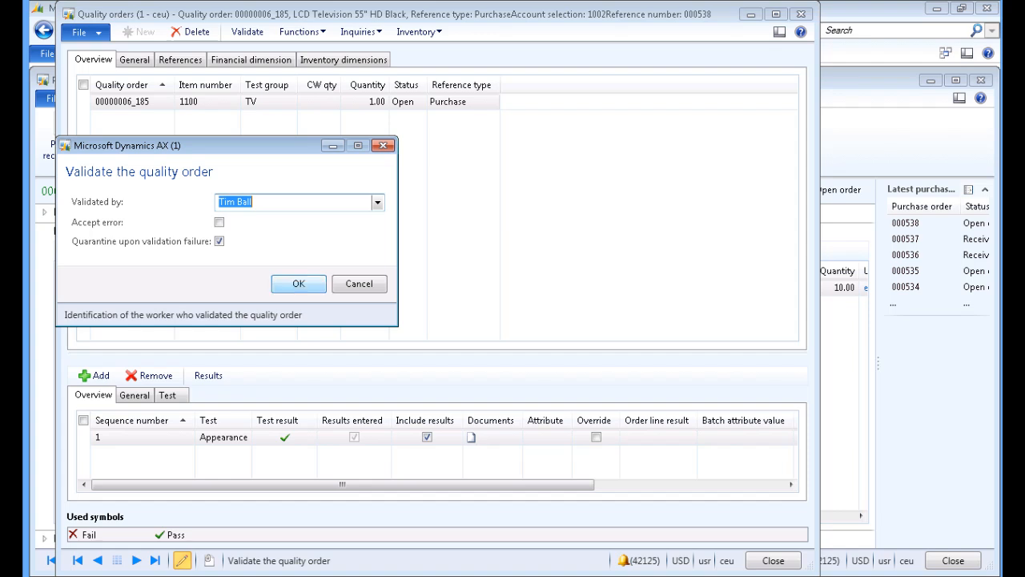
{"action": "left_click", "coordinate": [298, 283]}
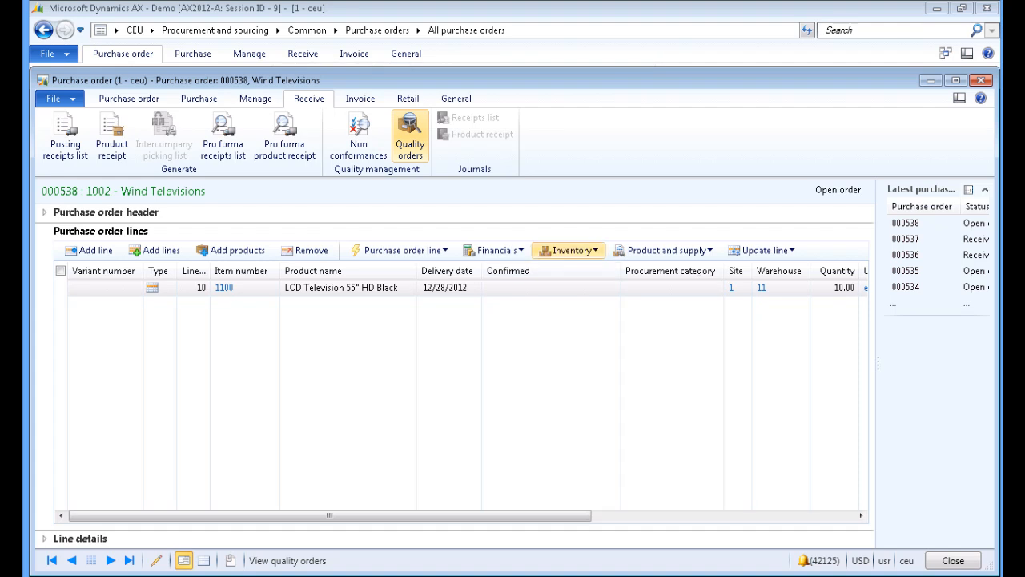
Check on-hand stock shows 10 televisions available, then reopen product receipt posting for 000538
{"action": "left_click", "coordinate": [569, 250]}
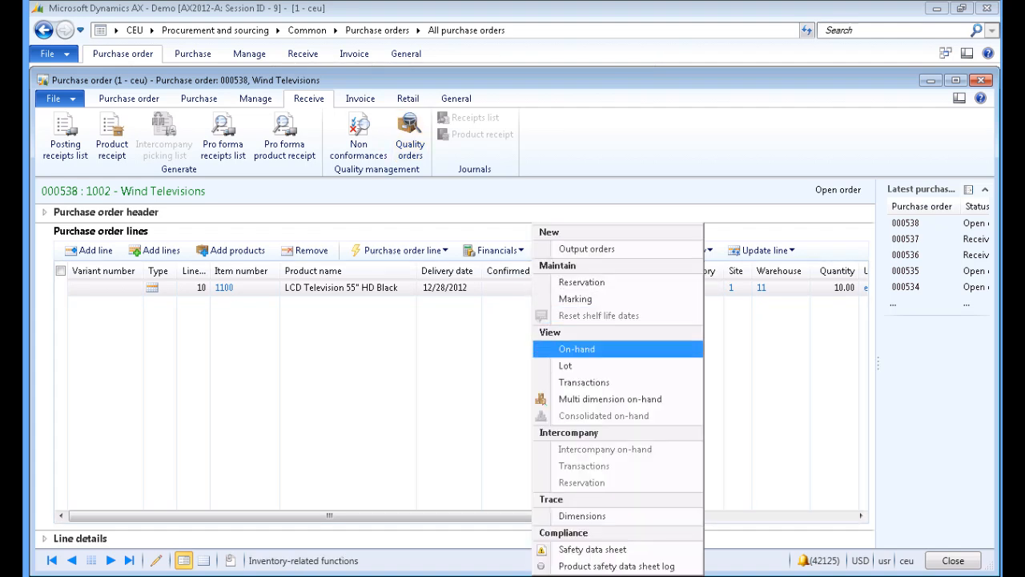
{"action": "left_click", "coordinate": [577, 350]}
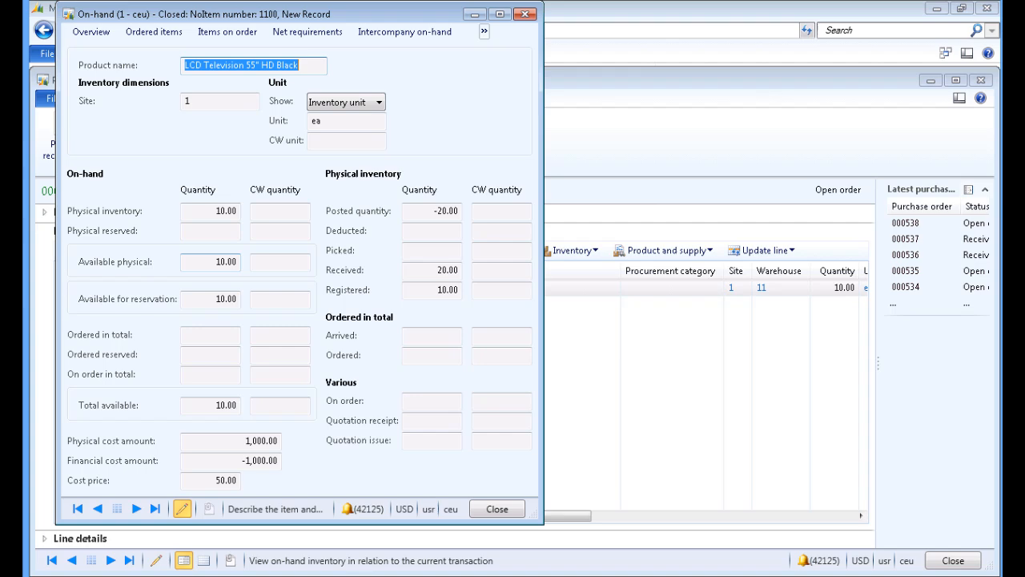
{"action": "left_click", "coordinate": [497, 510]}
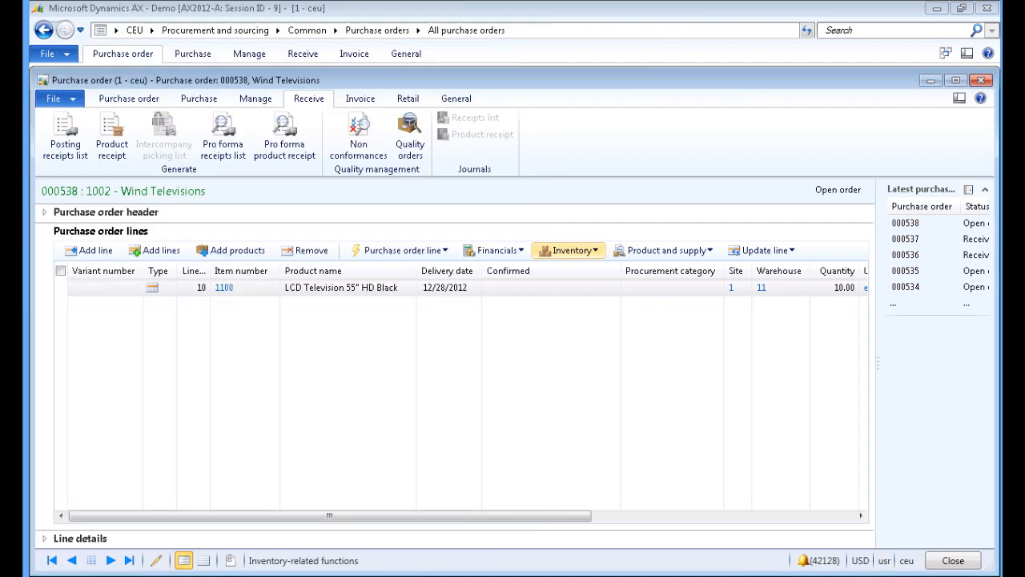
{"action": "left_click", "coordinate": [112, 132]}
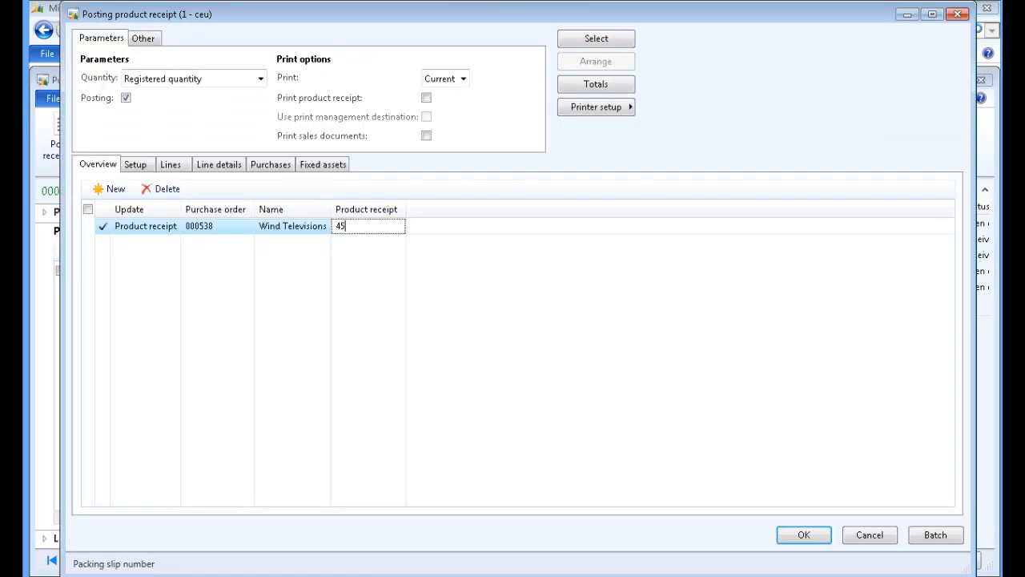